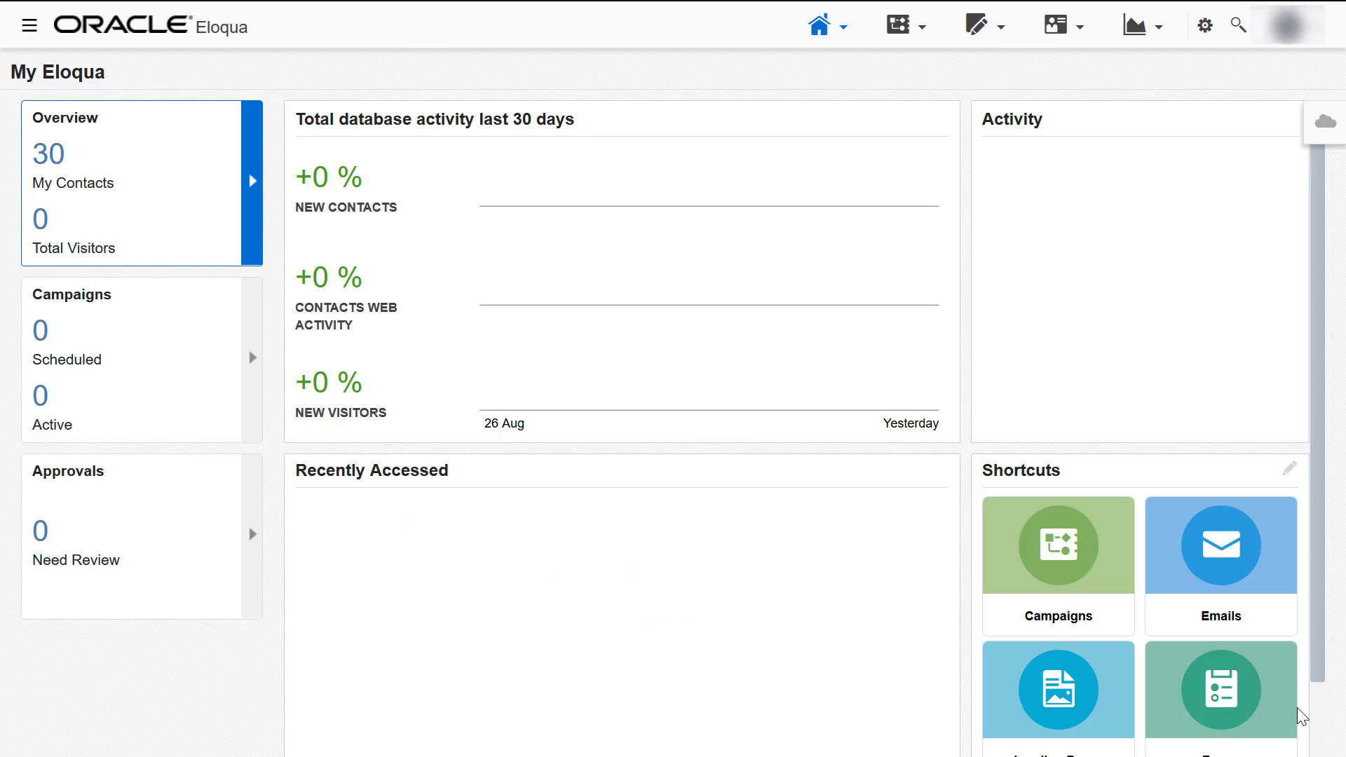
Step: Go to the Campaigns area via the Orchestration menu
{"action": "left_click", "coordinate": [900, 25]}
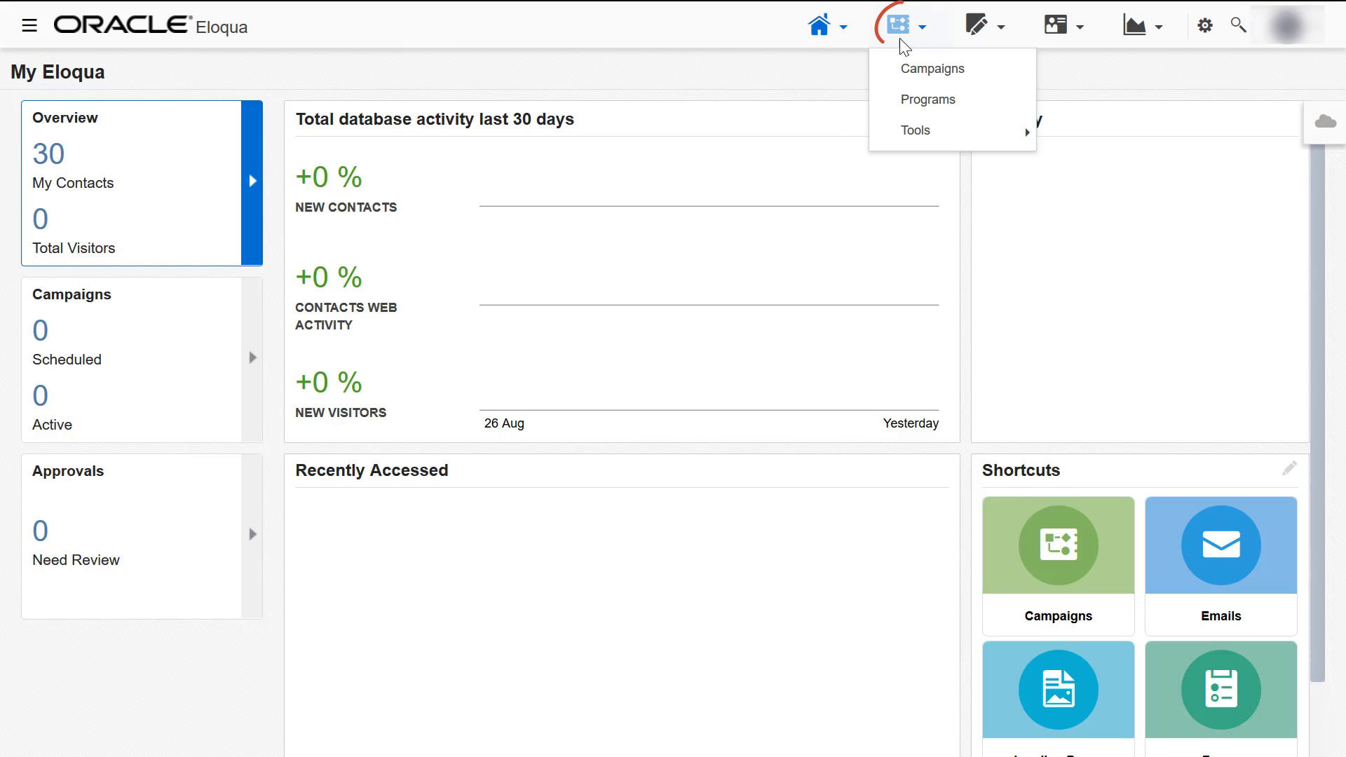
{"action": "mouse_move", "coordinate": [934, 73]}
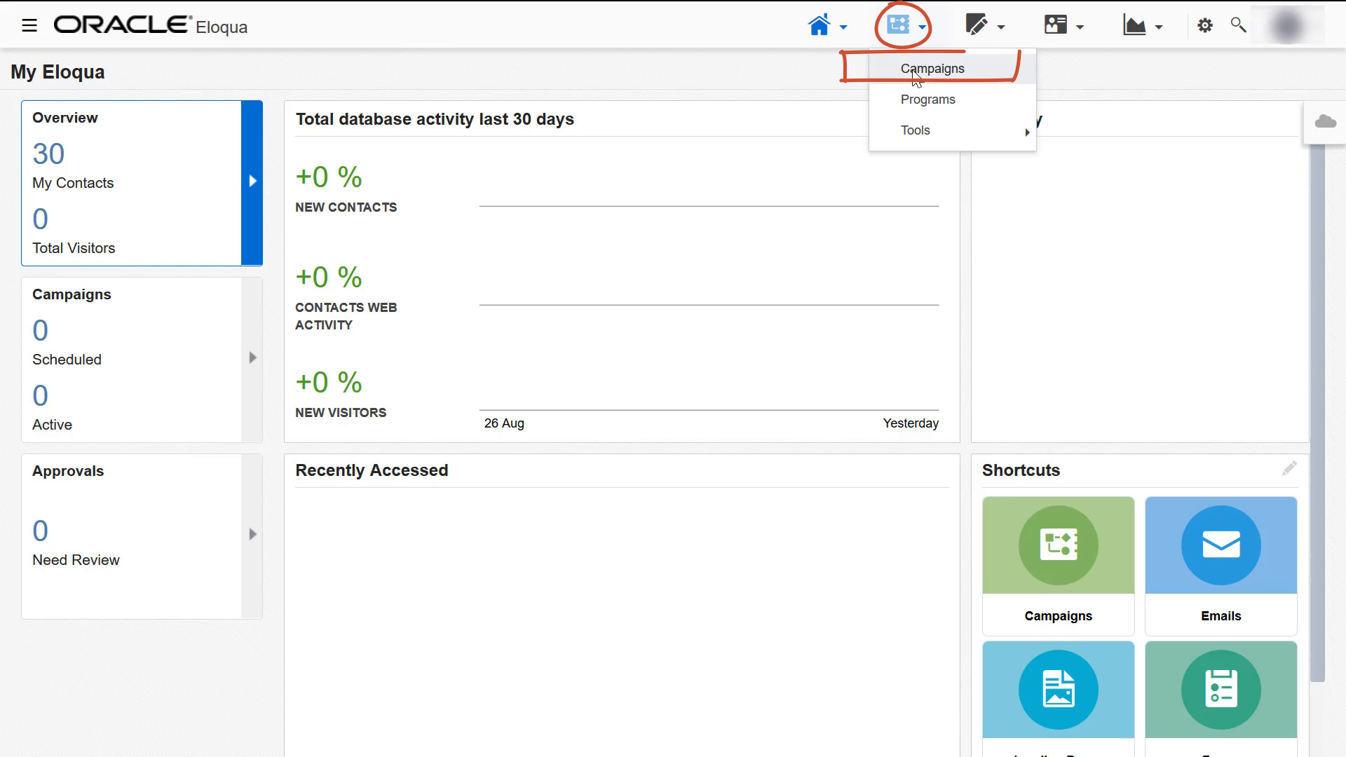
{"action": "left_click", "coordinate": [934, 67]}
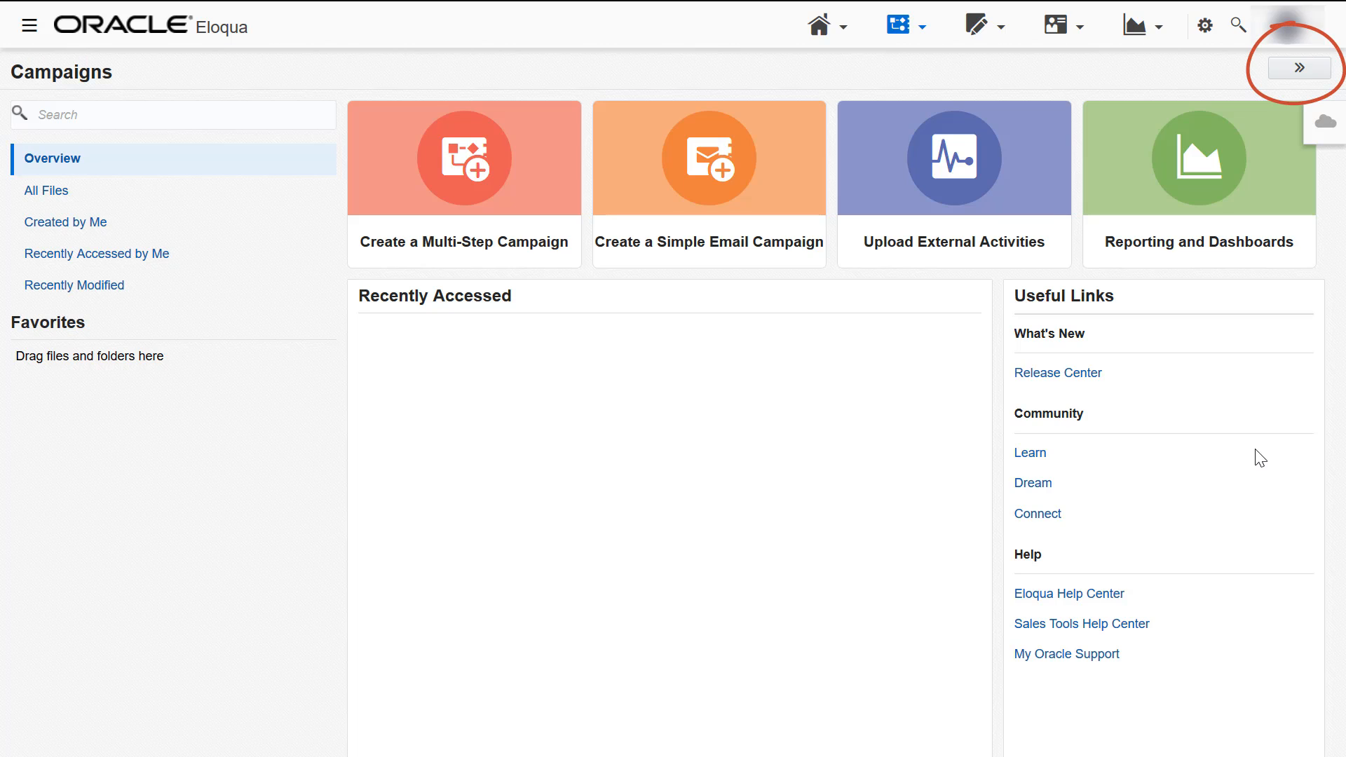
{"action": "mouse_move", "coordinate": [1302, 69]}
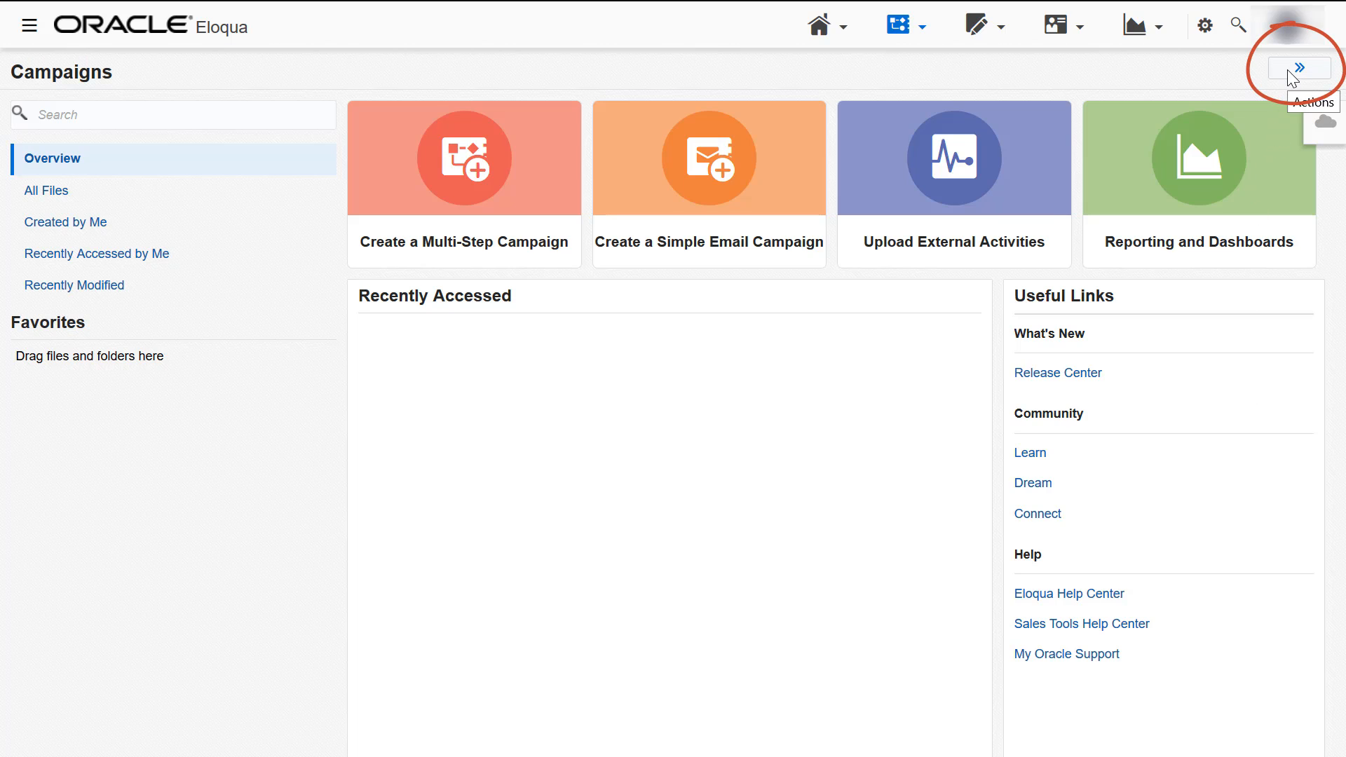
Step: Bring up Opportunity Settings from the Campaigns actions list
{"action": "left_click", "coordinate": [1301, 67]}
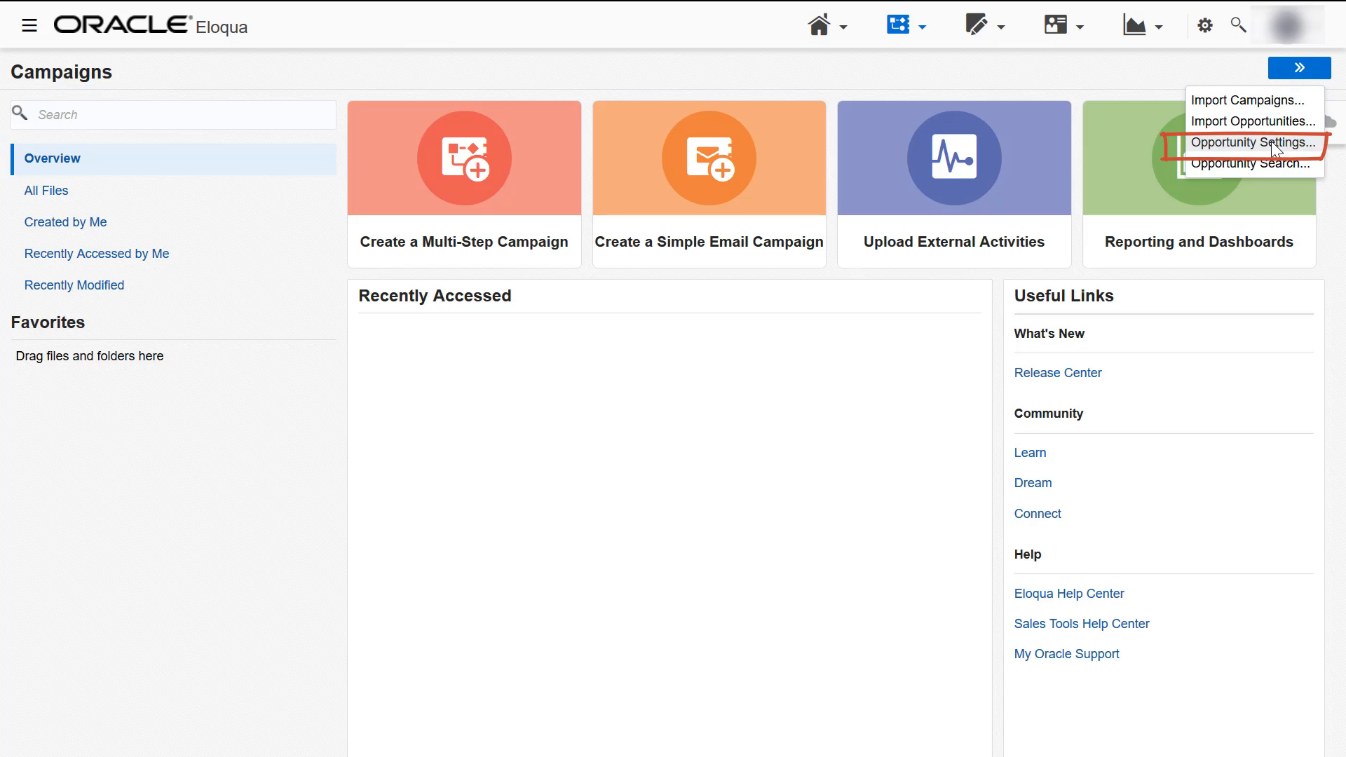
{"action": "left_click", "coordinate": [1254, 143]}
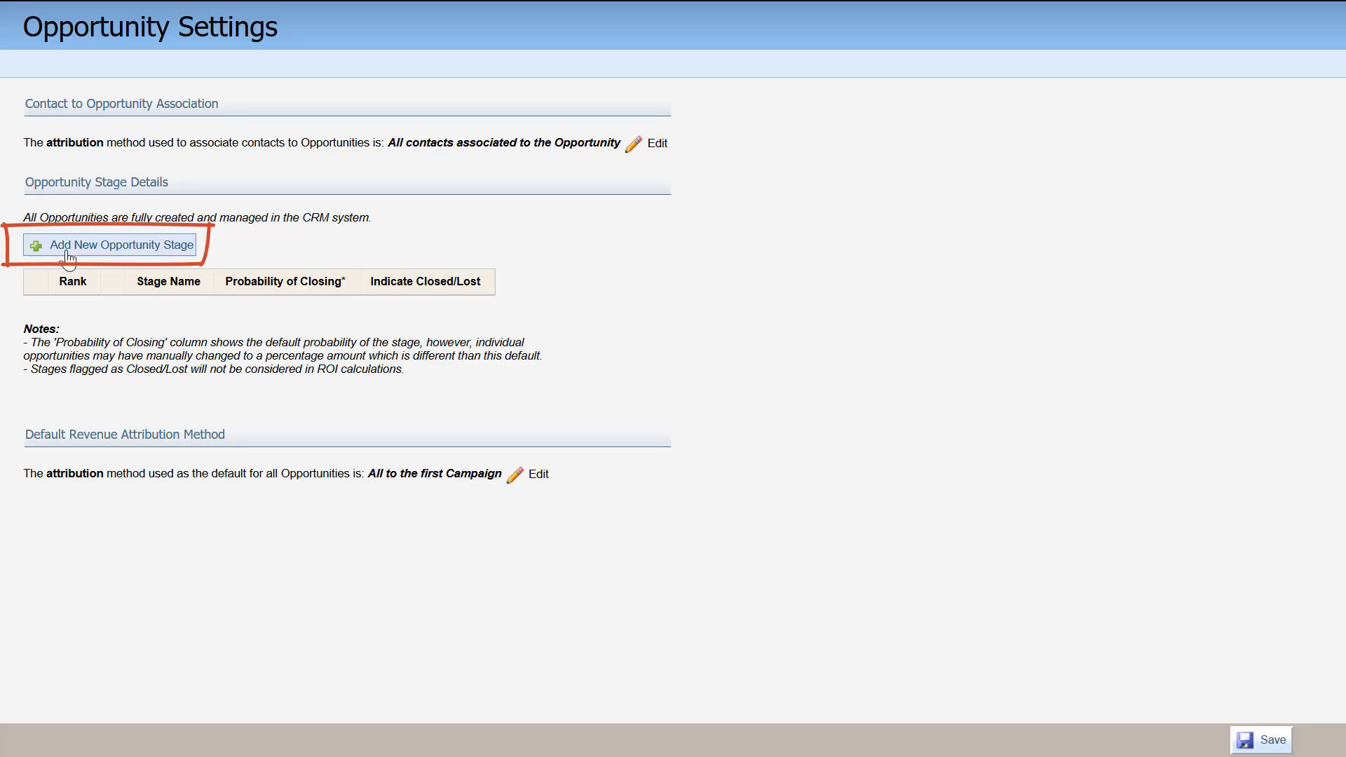
Step: Add a new opportunity stage named 'John's Test Page'
{"action": "left_click", "coordinate": [101, 245]}
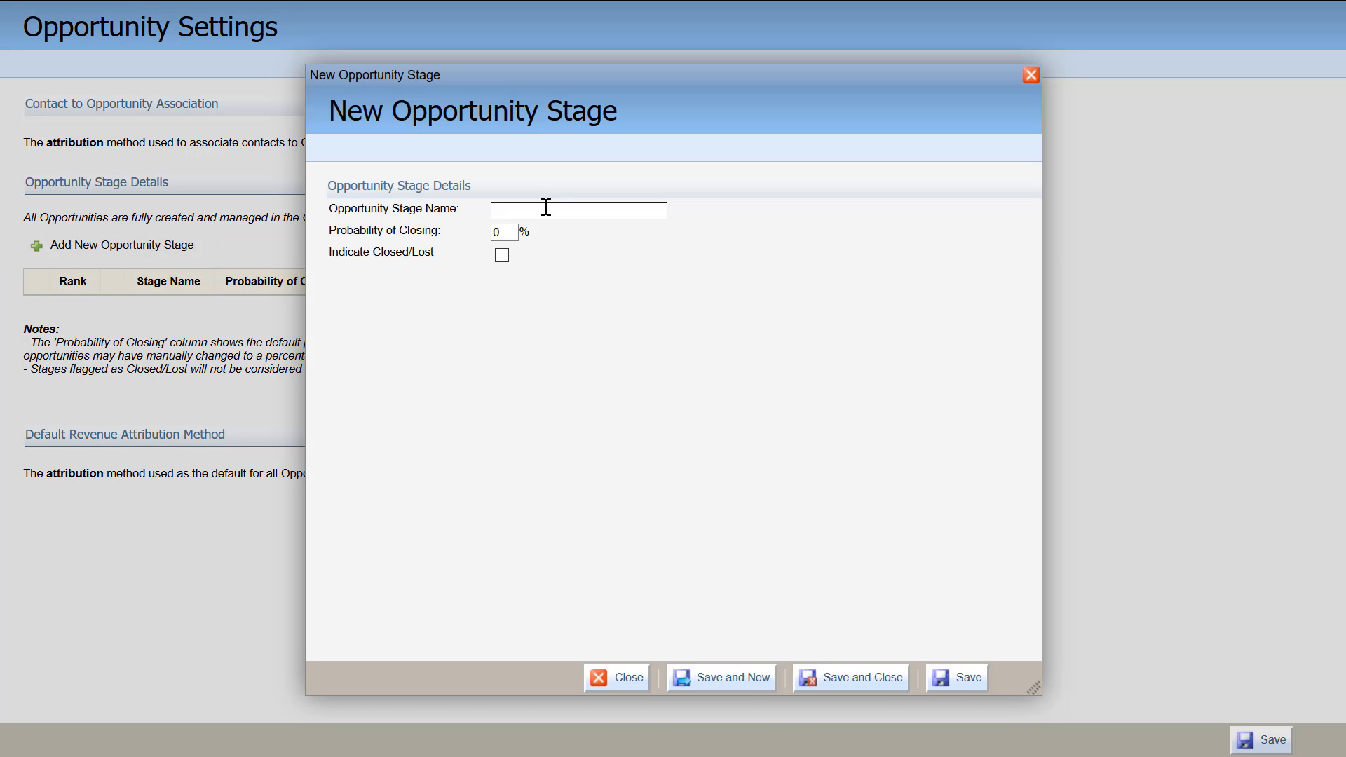
{"action": "type", "text": "John's T"}
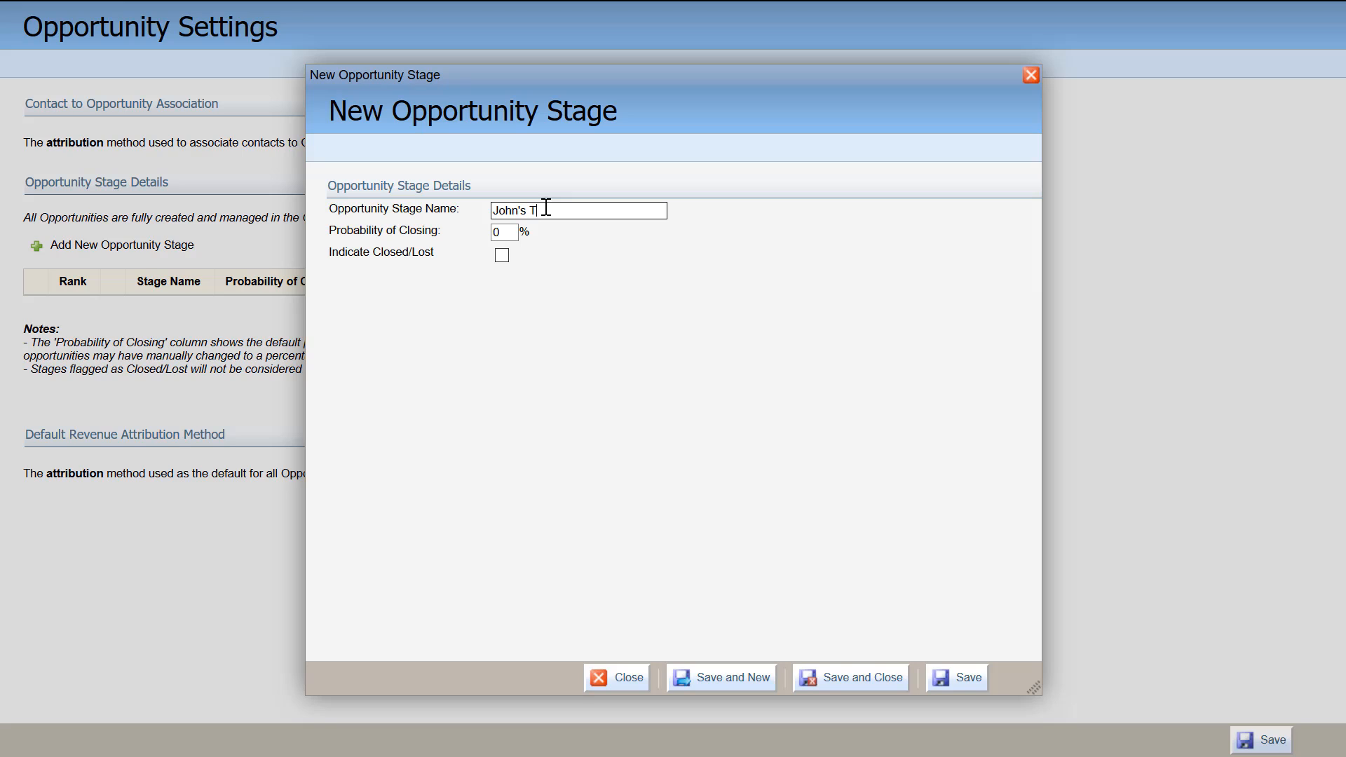
{"action": "type", "text": "est Page"}
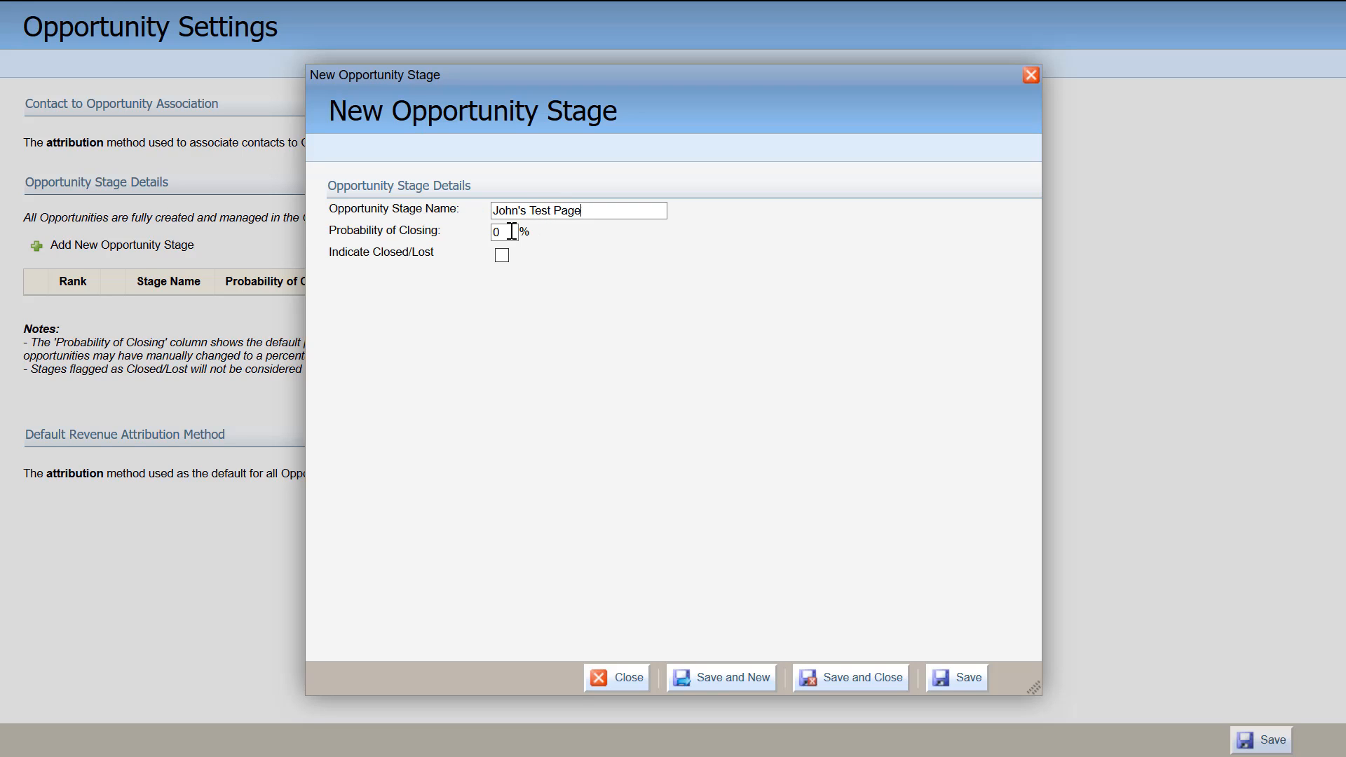
{"action": "left_click", "coordinate": [503, 233]}
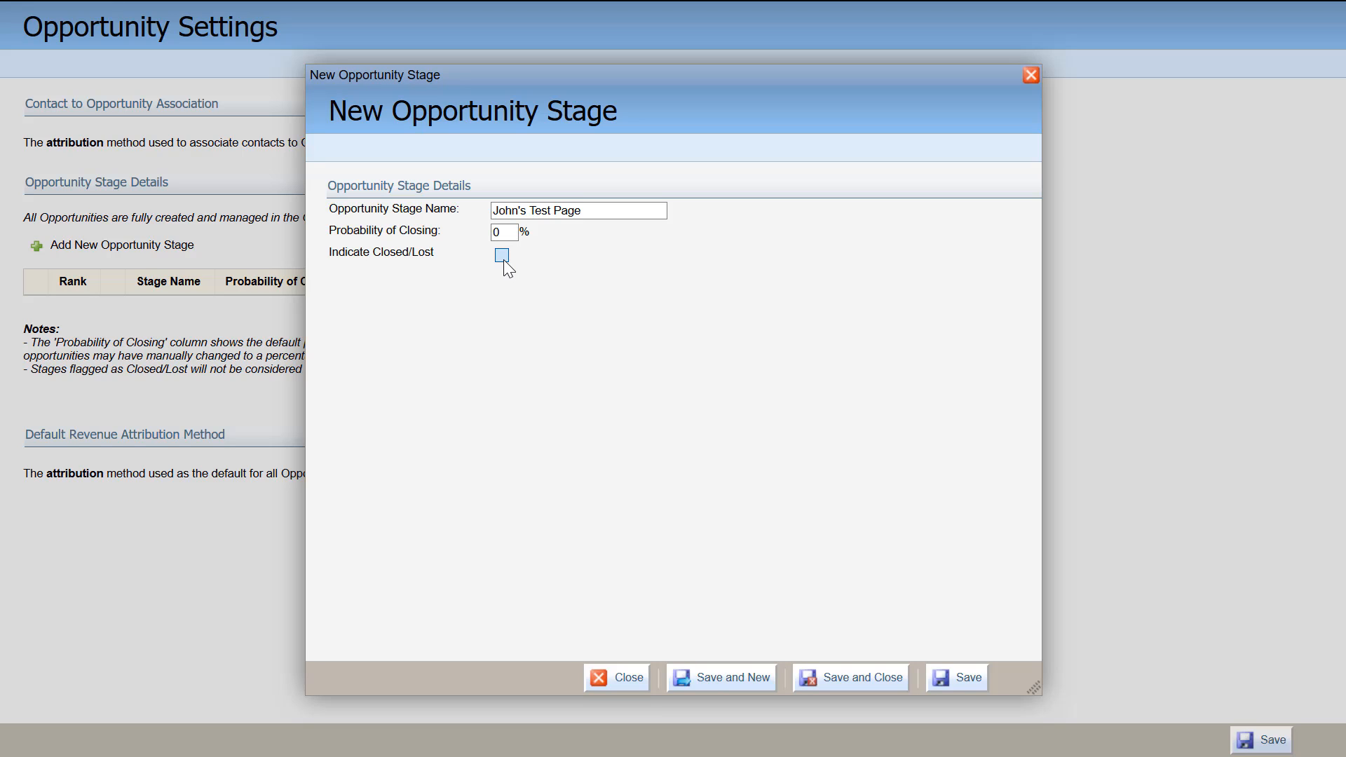
Step: Mark the stage as Closed/Lost and save it
{"action": "left_click", "coordinate": [501, 255]}
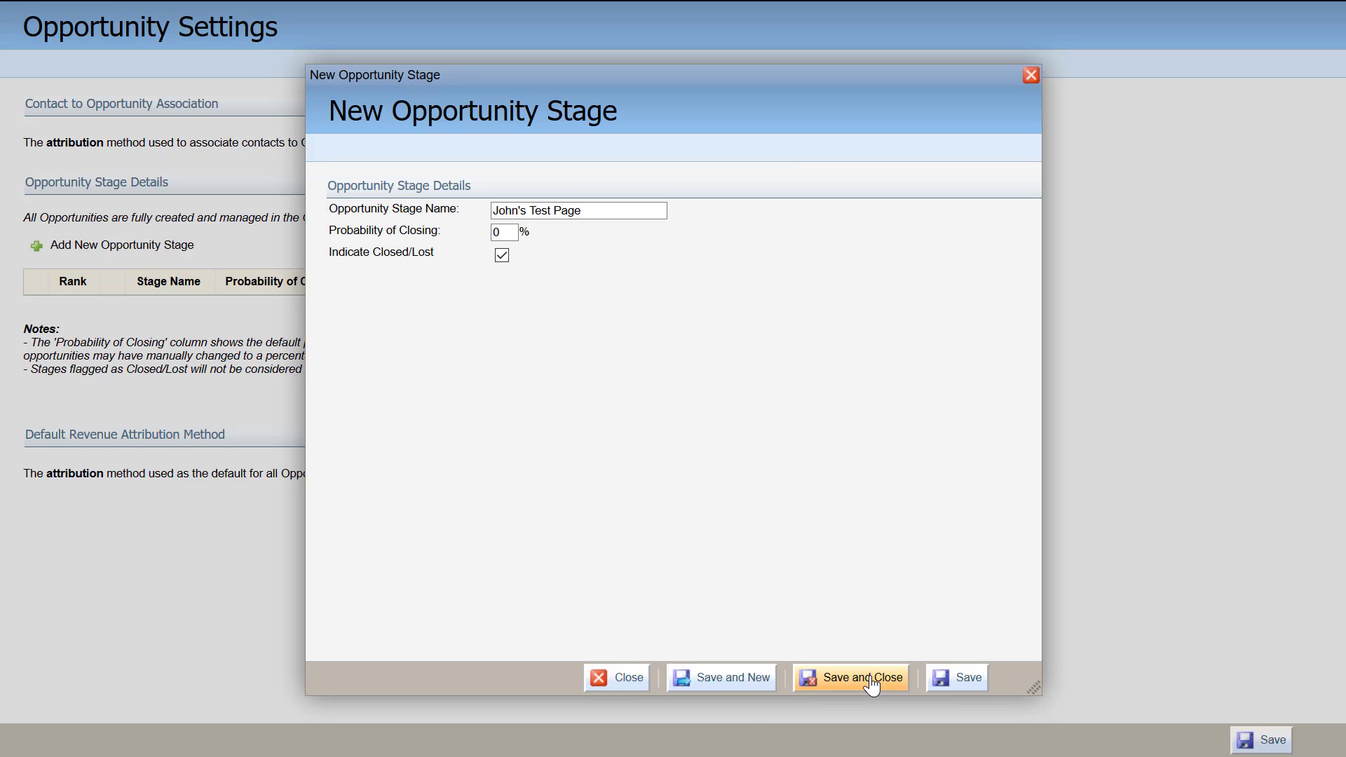
{"action": "left_click", "coordinate": [862, 677]}
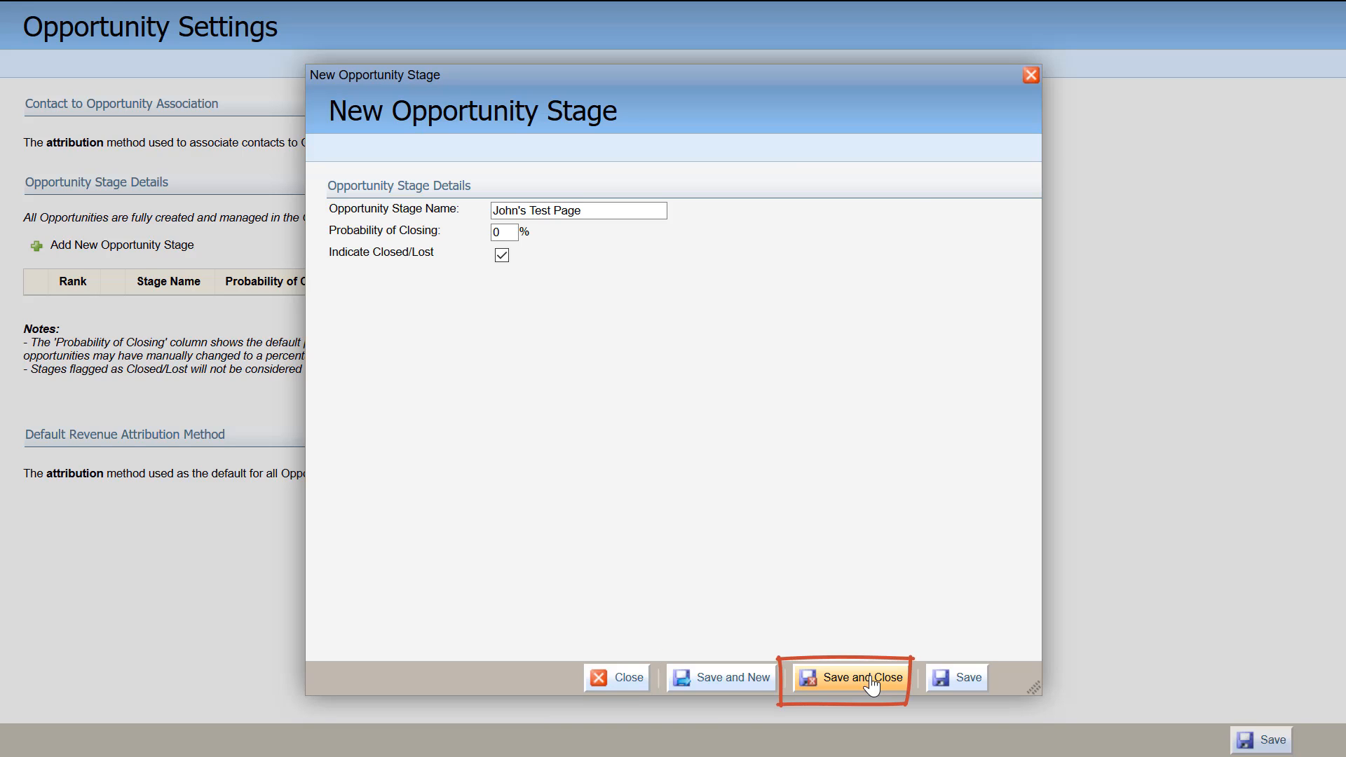